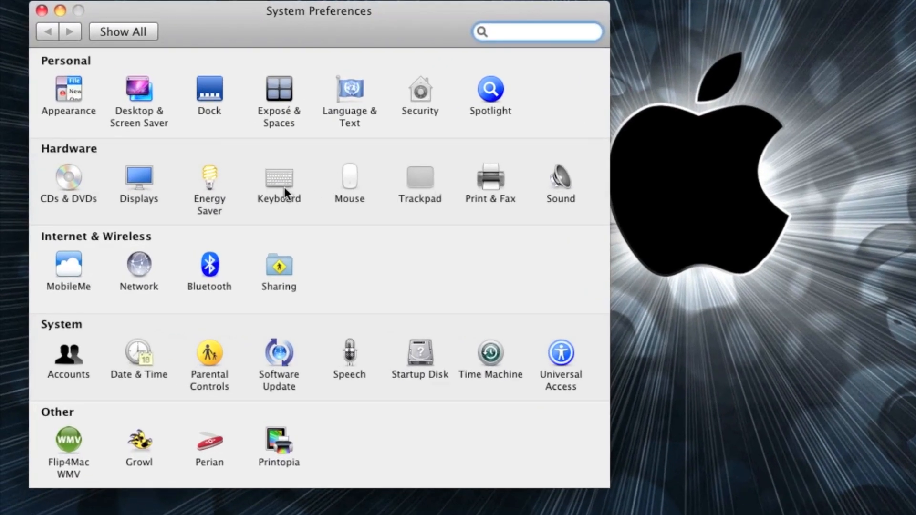
Disable the Exposé Desktop (F11) shortcut under Keyboard Shortcuts > Exposé & Spaces
left_click(279, 179)
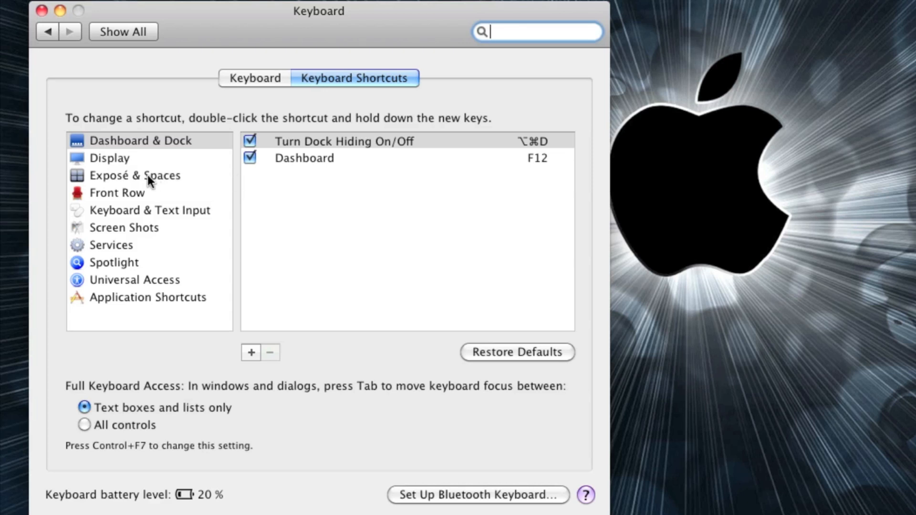
left_click(134, 176)
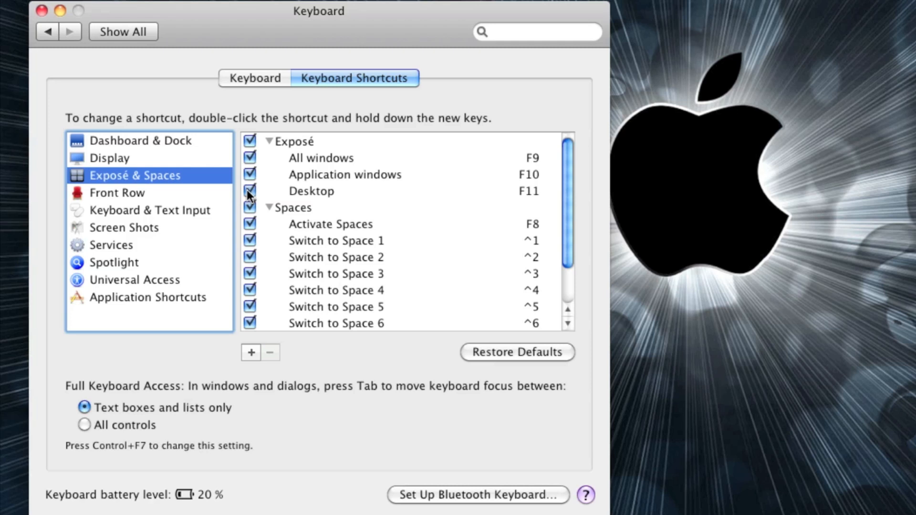
left_click(249, 190)
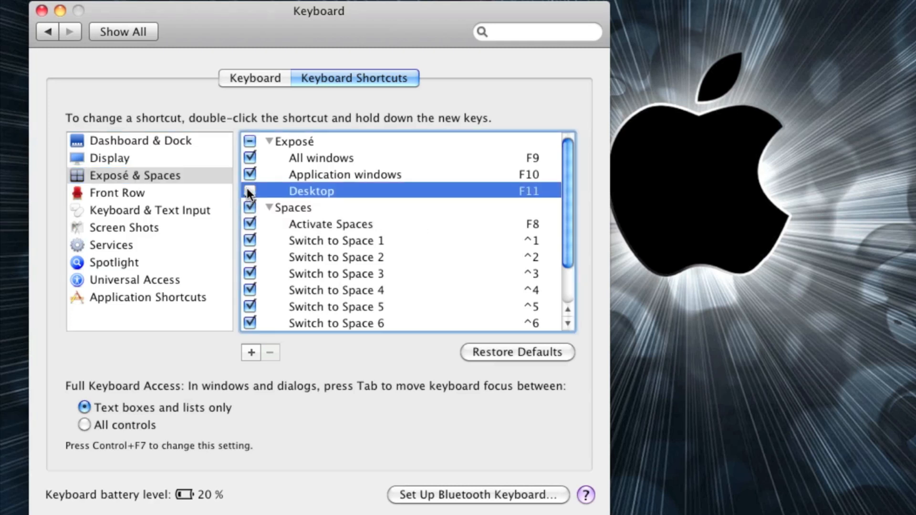
left_click(249, 191)
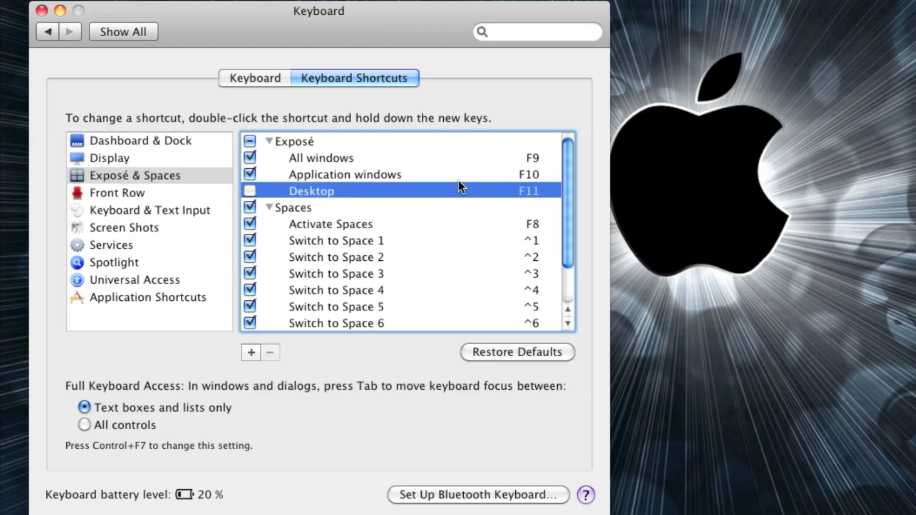
mouse_move(556, 199)
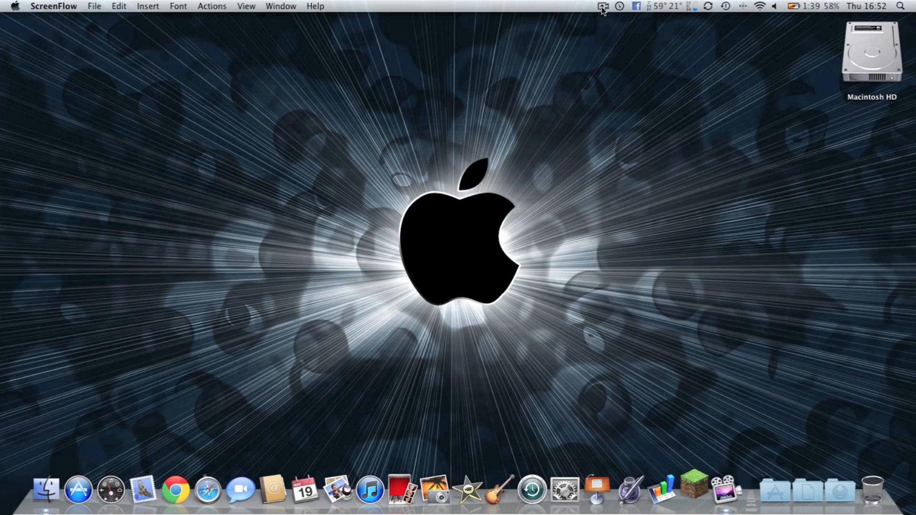
Log in through the Minecraft launcher and return to the game window showing the title menu
left_click(602, 7)
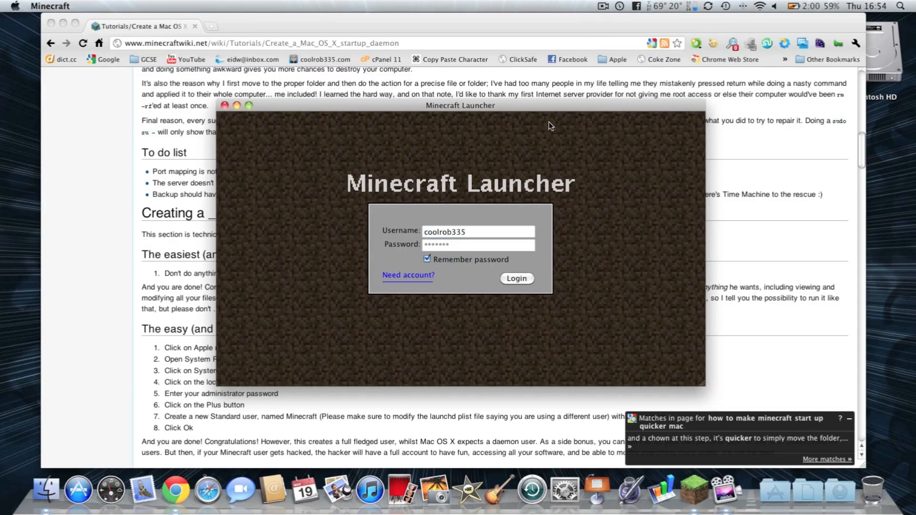
mouse_move(521, 110)
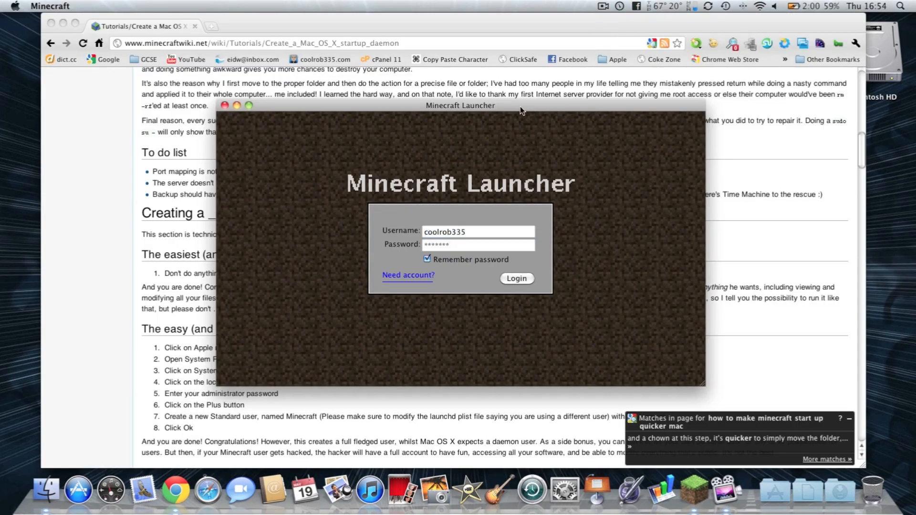
mouse_move(524, 266)
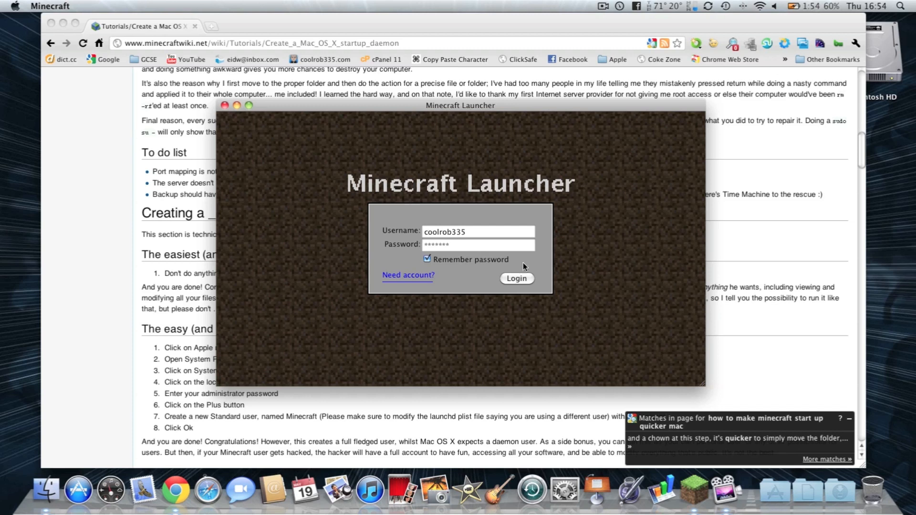
left_click(516, 277)
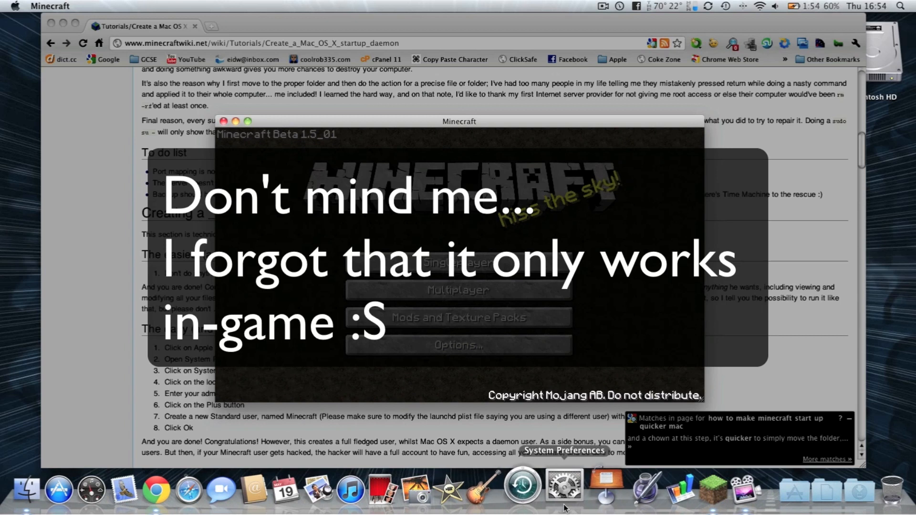
left_click(569, 489)
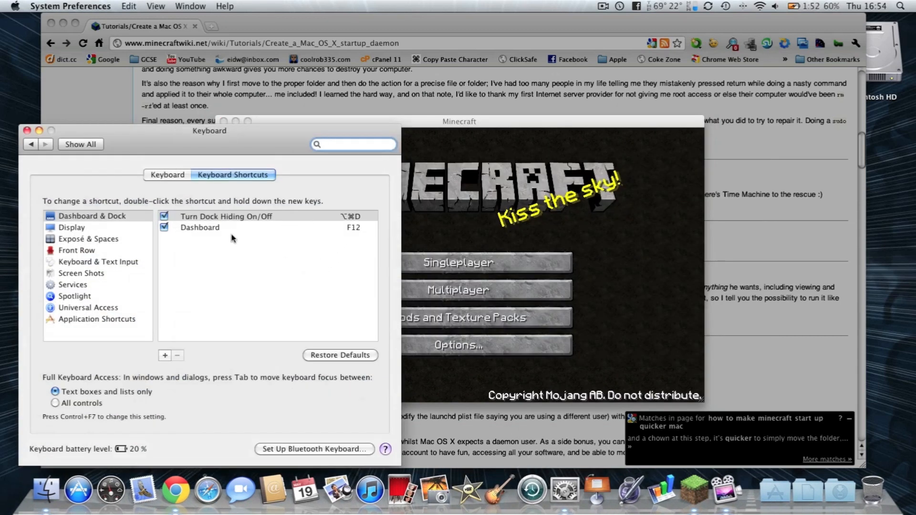
left_click(87, 238)
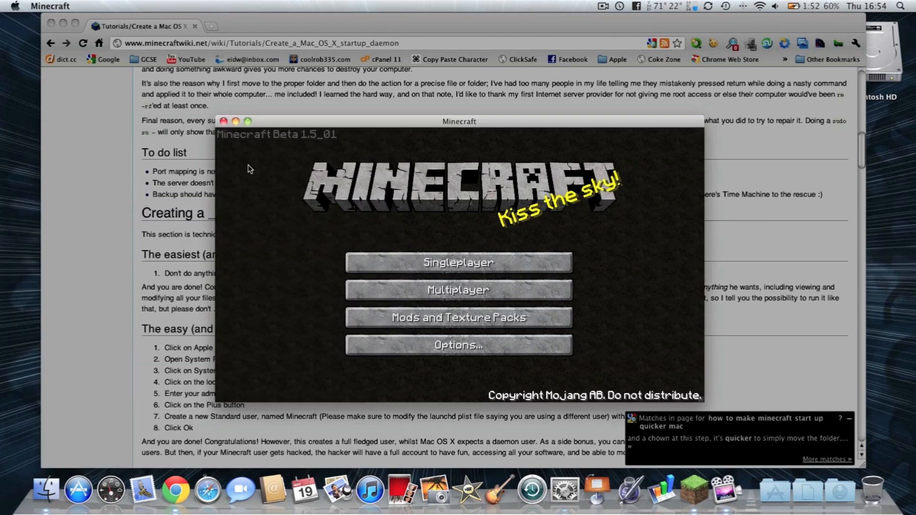
mouse_move(458, 262)
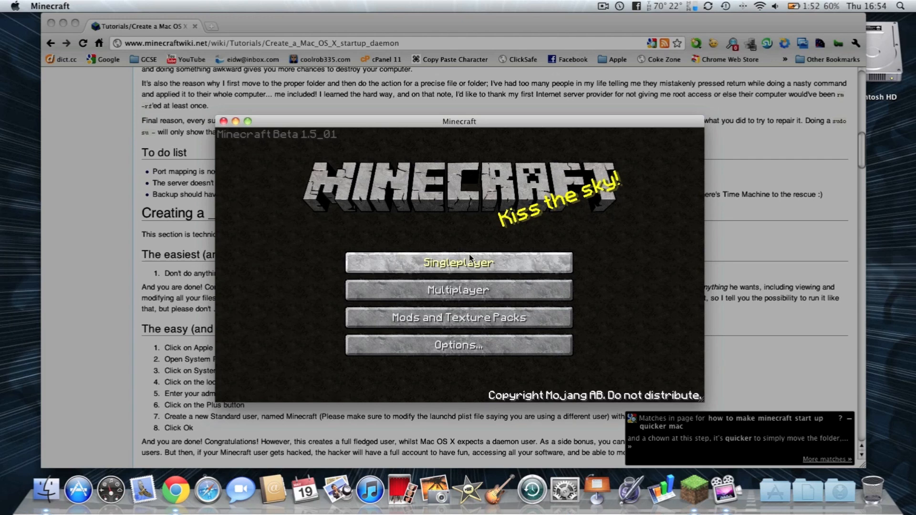
mouse_move(471, 275)
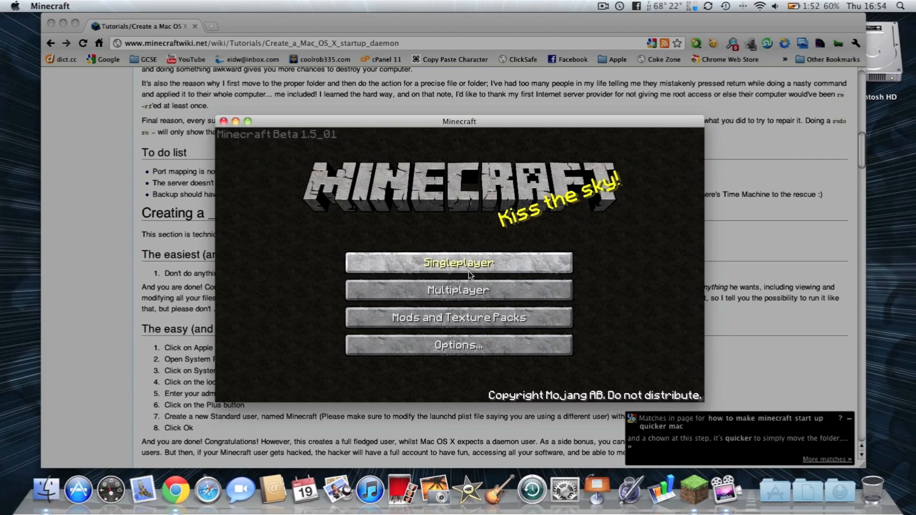
Start Singleplayer and load the saved world 'Home' from the Select World list
left_click(457, 262)
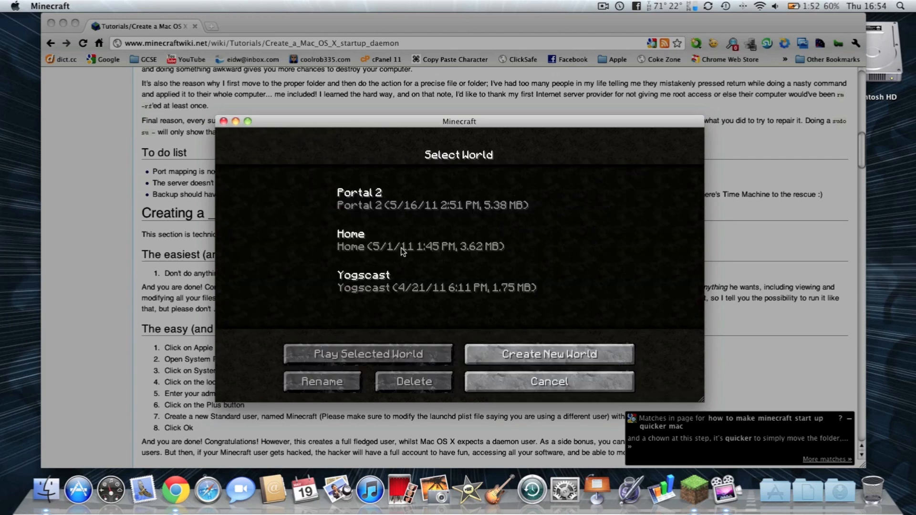
left_click(366, 353)
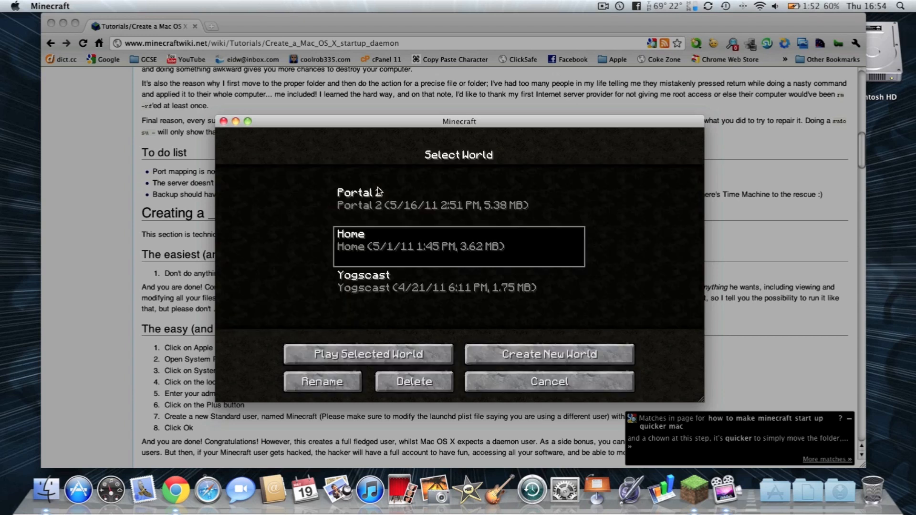
left_click(367, 354)
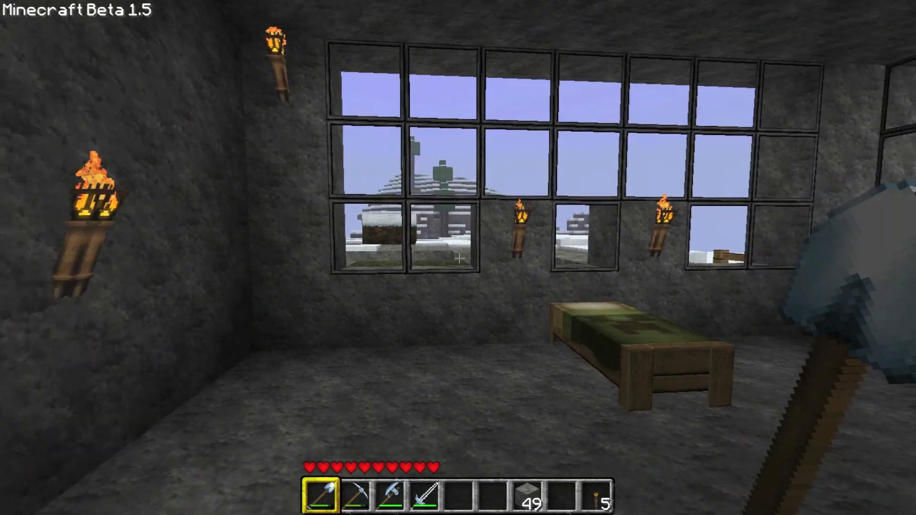
mouse_move(458, 257)
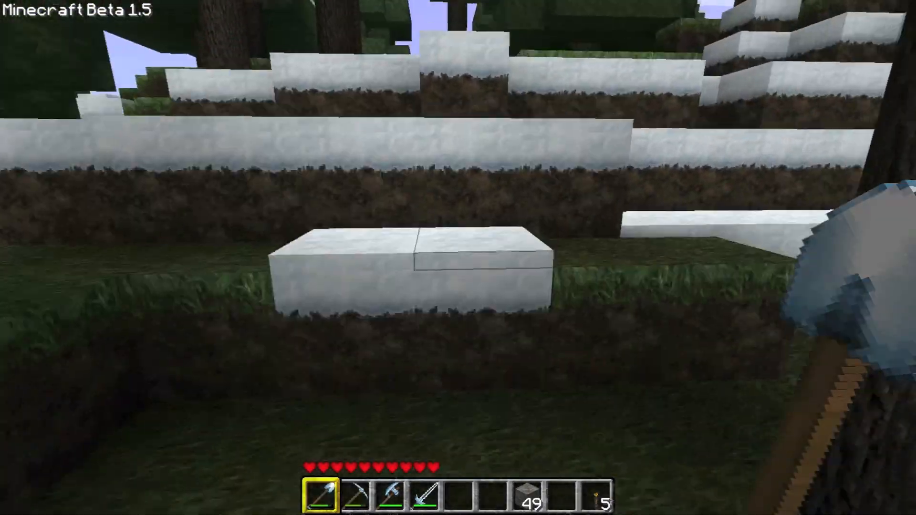
mouse_move(458, 251)
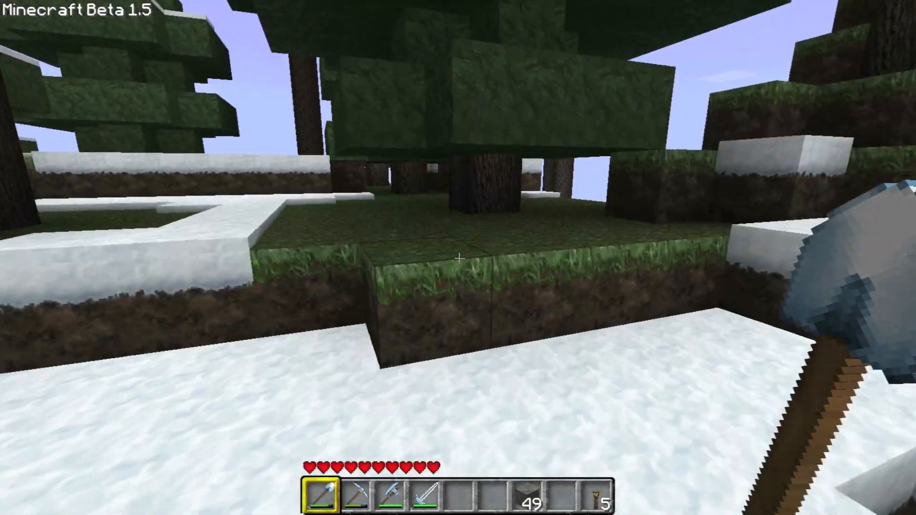